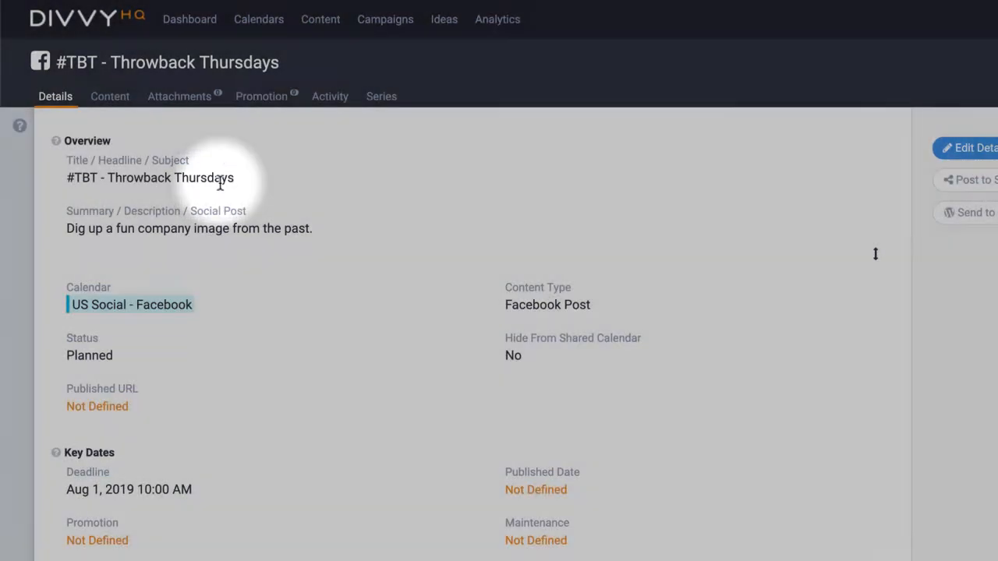
mouse_move(272, 346)
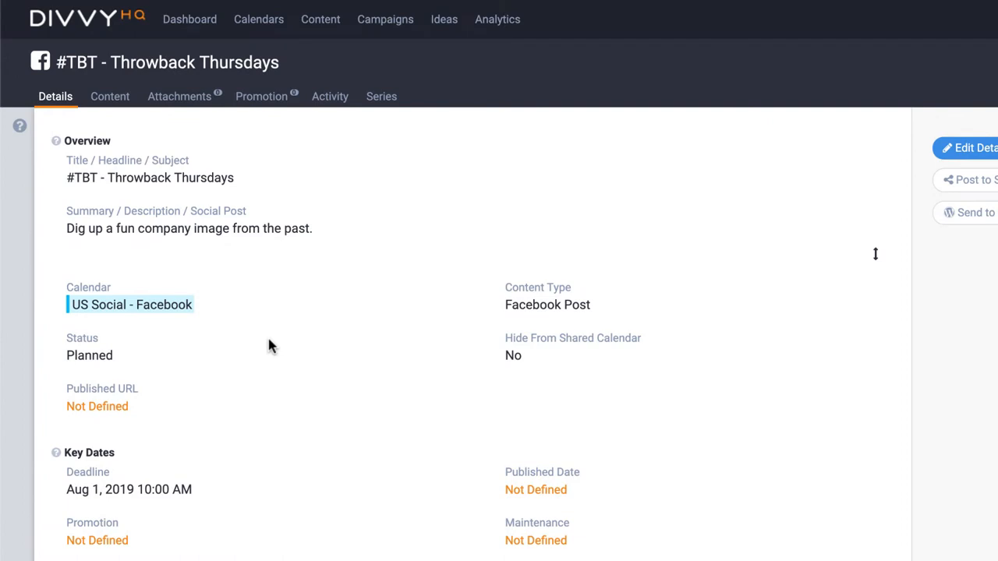
Mark the #TBT - Throwback Thursdays post as a recurring series from the Series tab
scroll(down, 3)
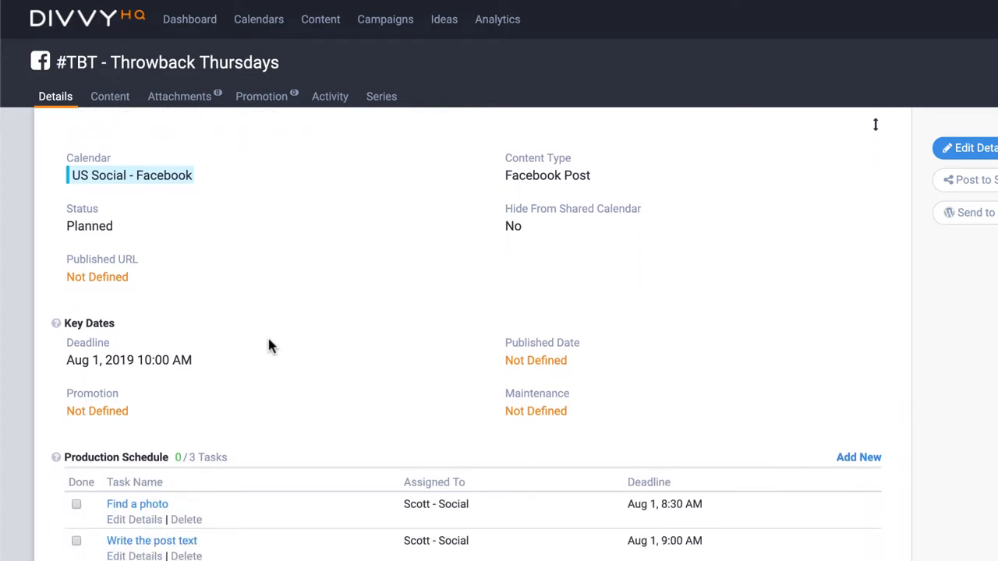
scroll(down, 3)
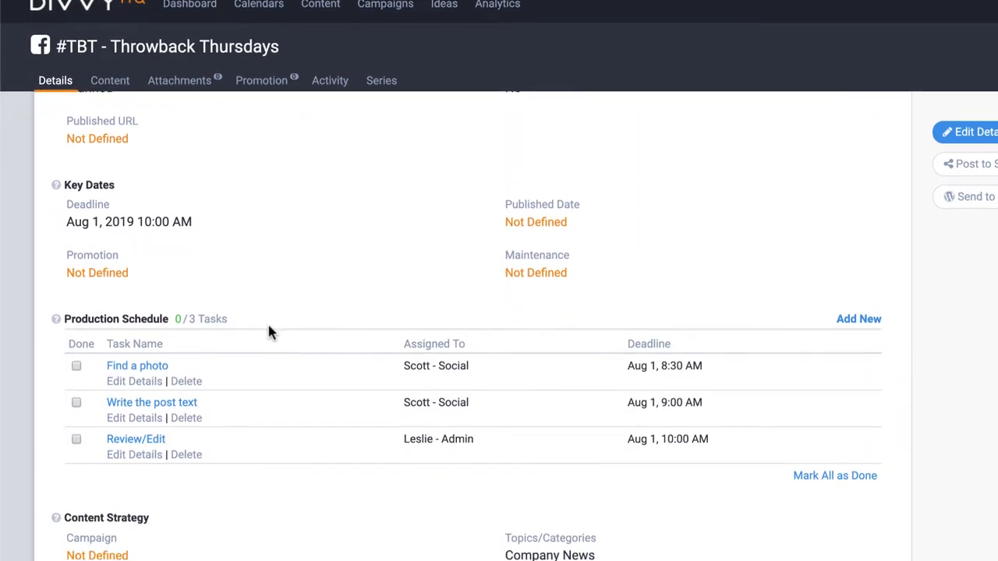
scroll(down, 3)
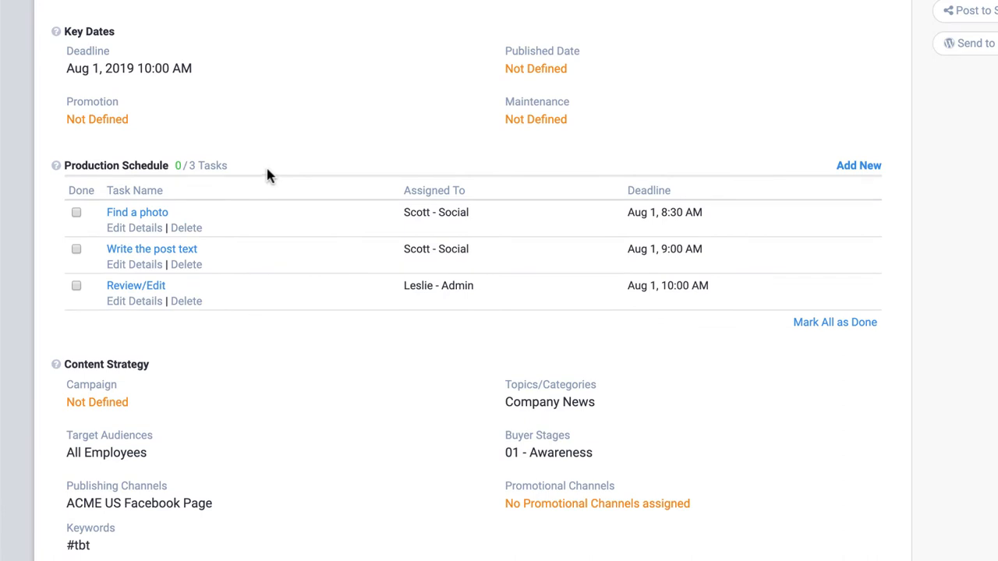
mouse_move(261, 169)
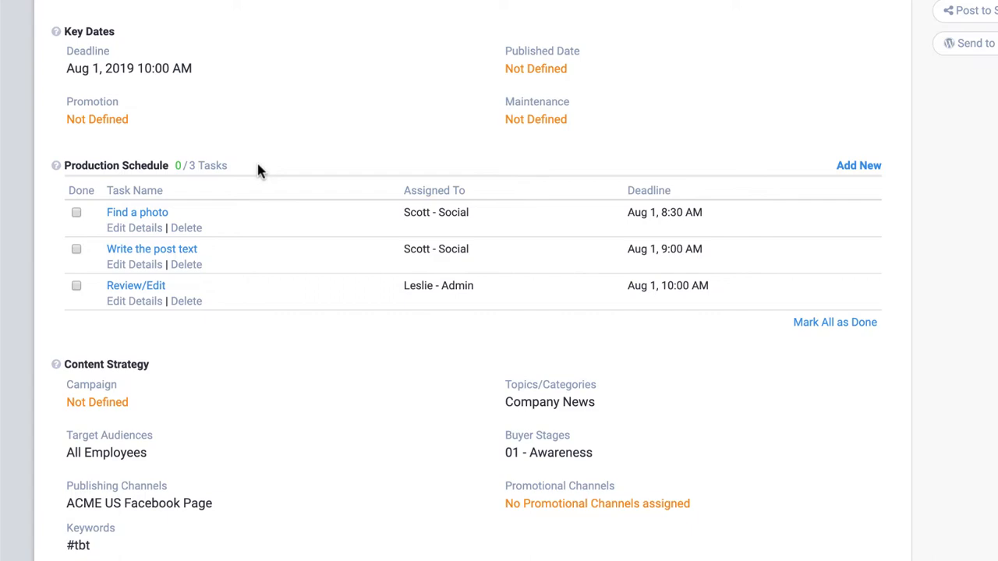
mouse_move(102, 94)
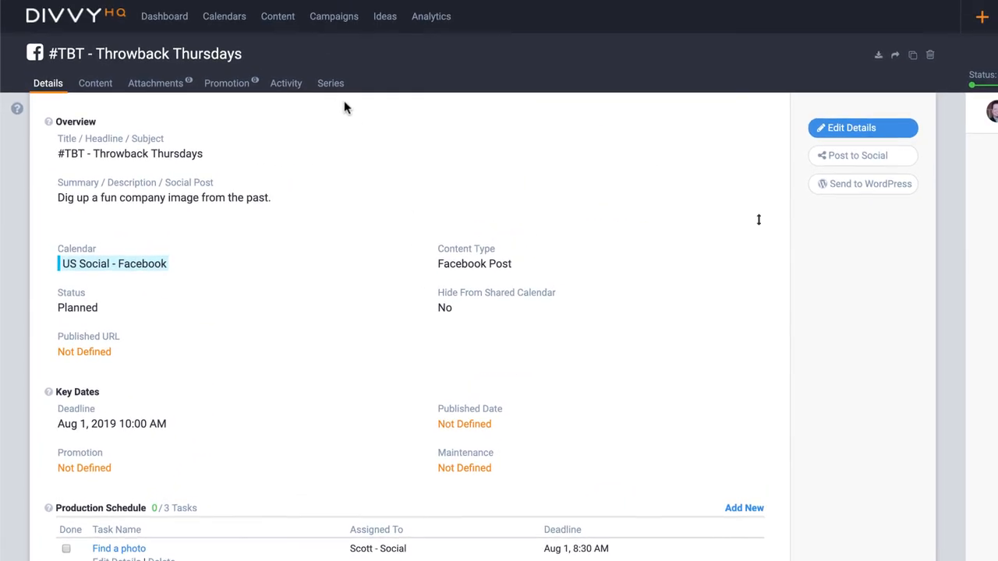
click(330, 83)
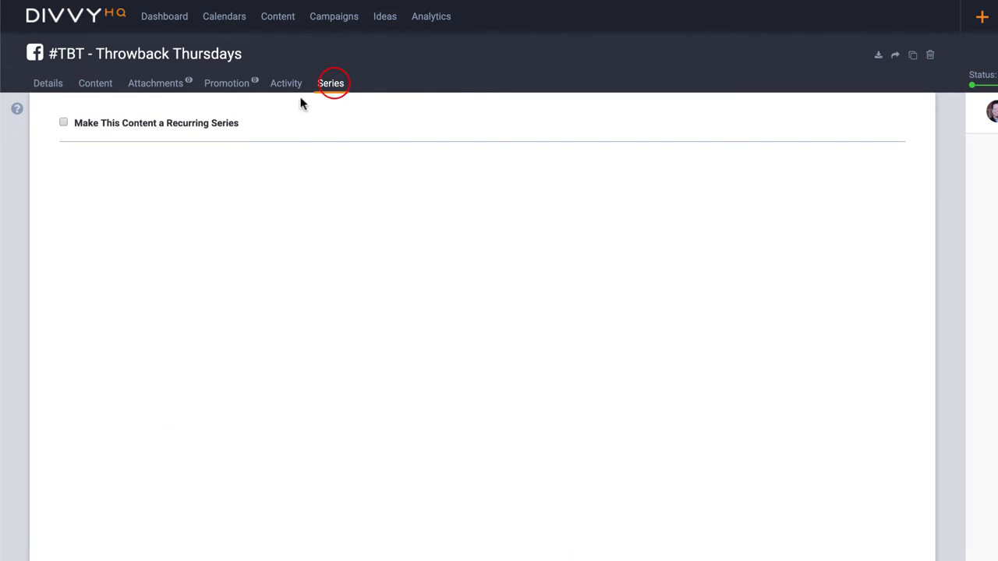
click(63, 122)
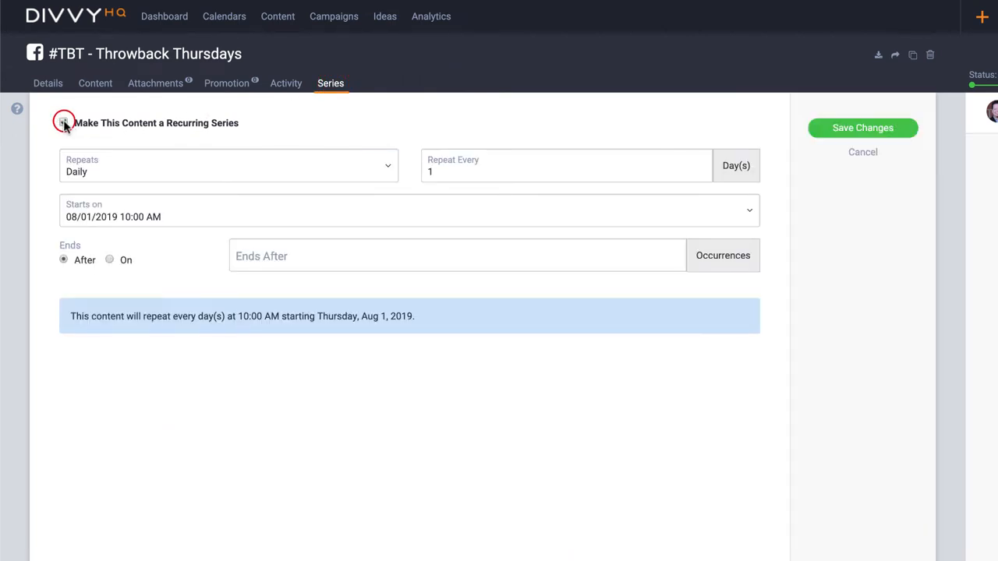
click(64, 122)
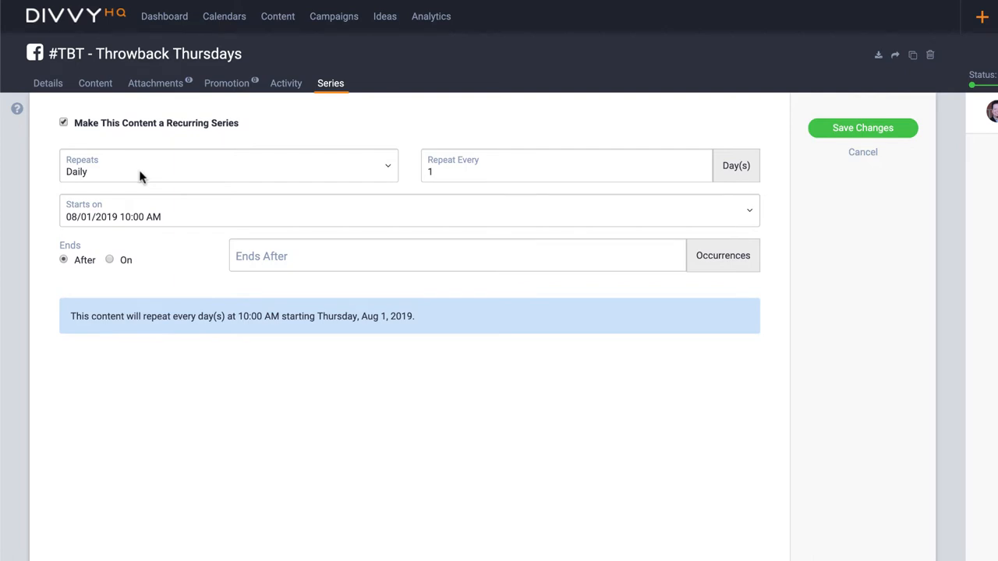
Set the series to repeat weekly, ending August 30, 2019, and save the changes
click(229, 165)
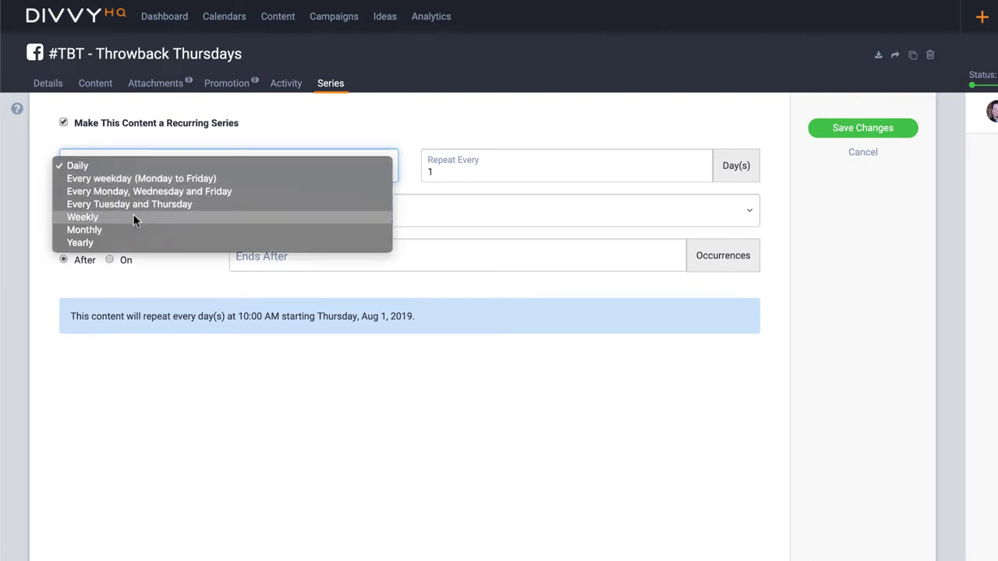
click(83, 217)
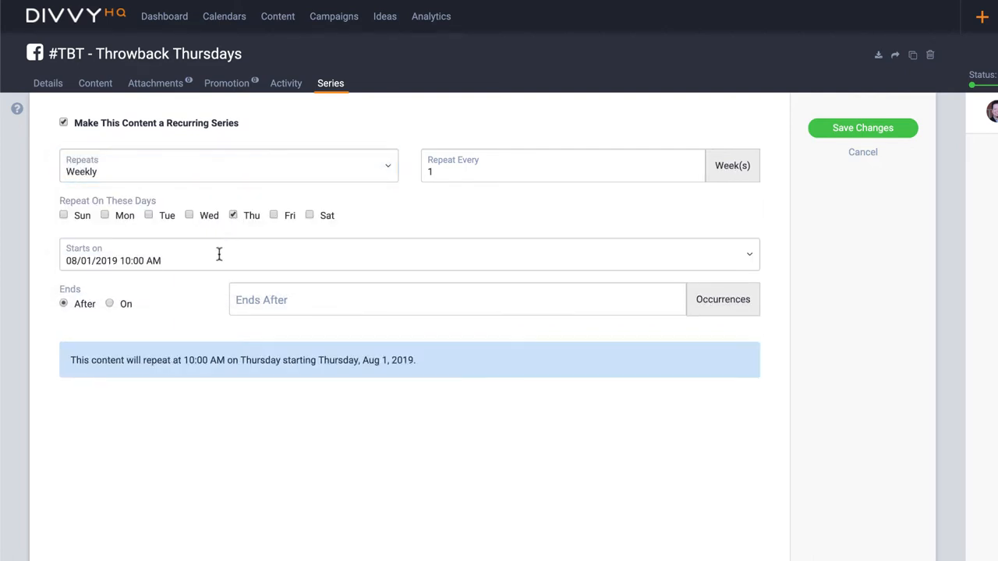
click(109, 303)
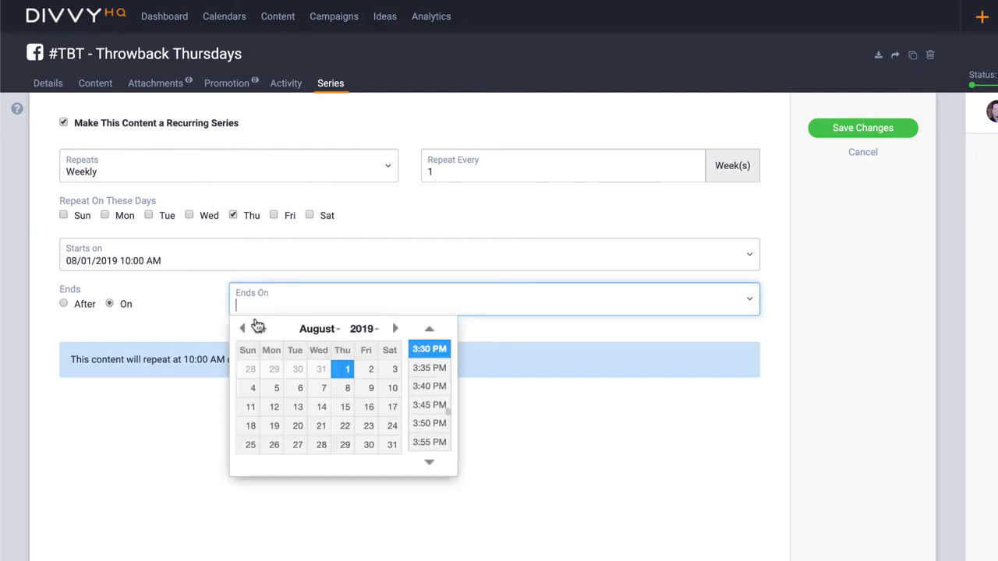
click(368, 444)
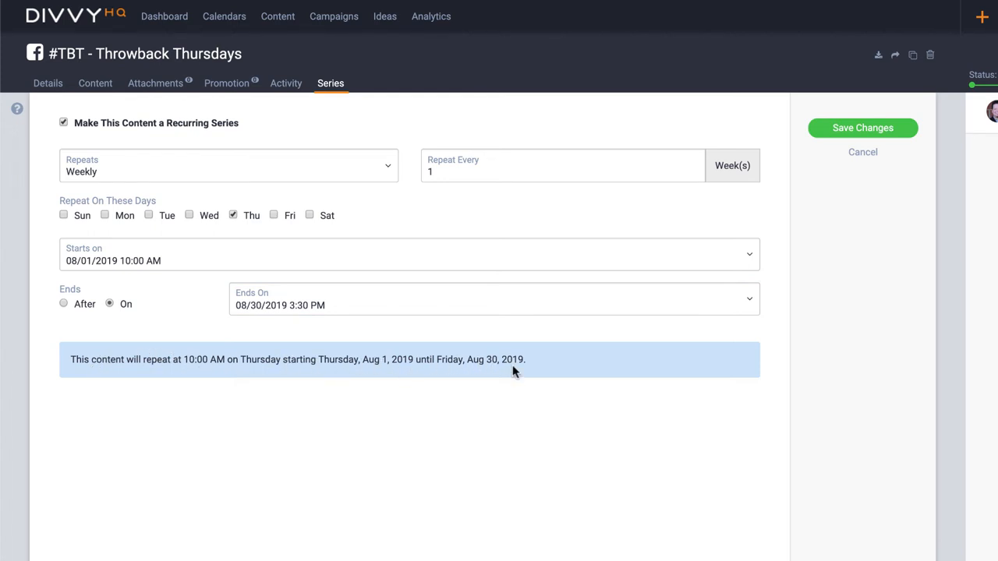
mouse_move(832, 175)
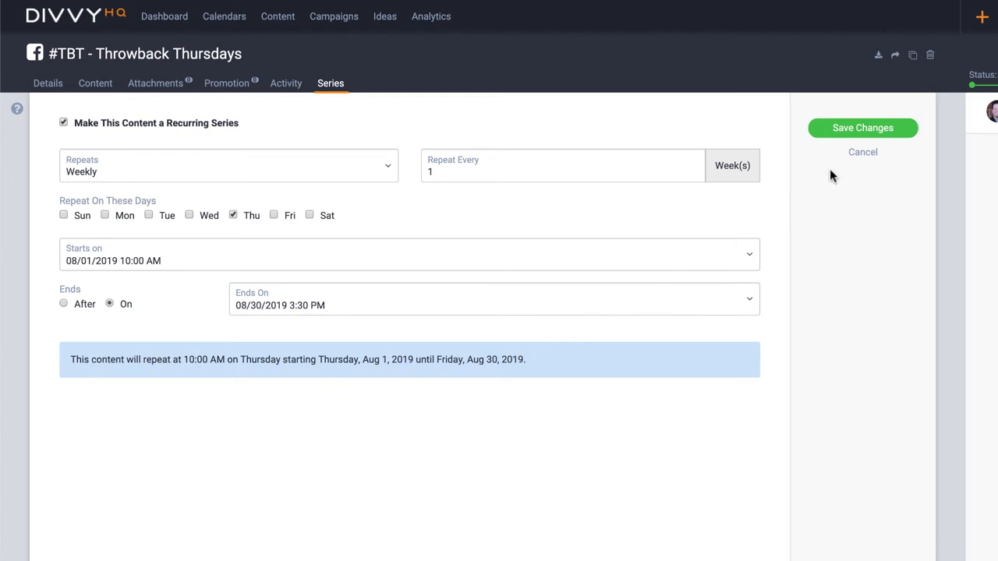
click(863, 128)
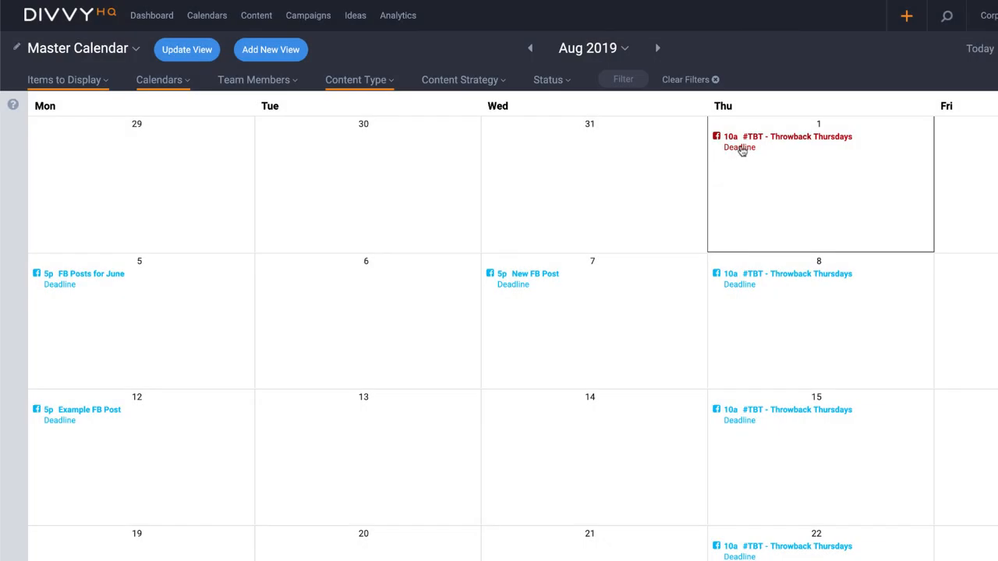
scroll(down, 3)
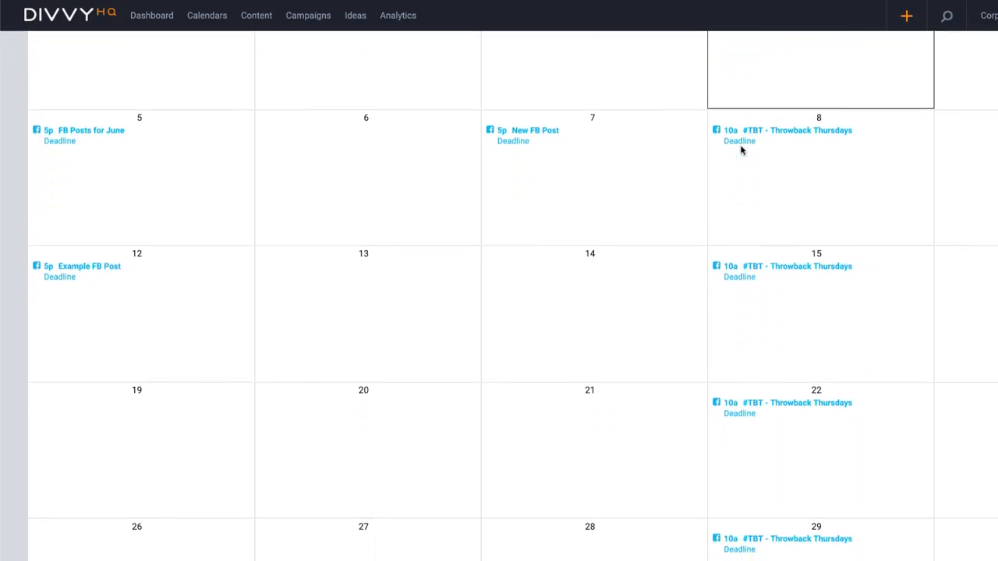
scroll(down, 3)
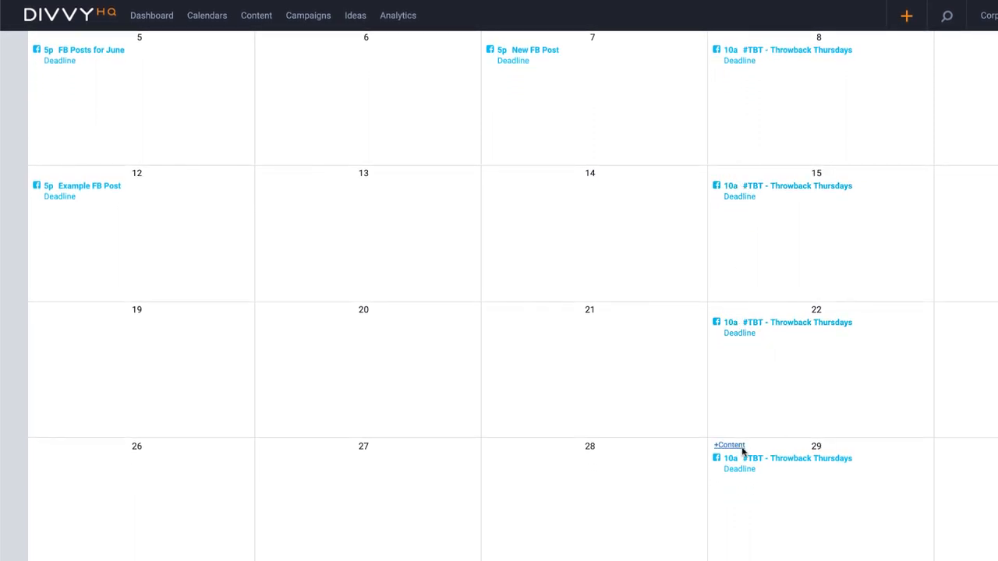
mouse_move(675, 216)
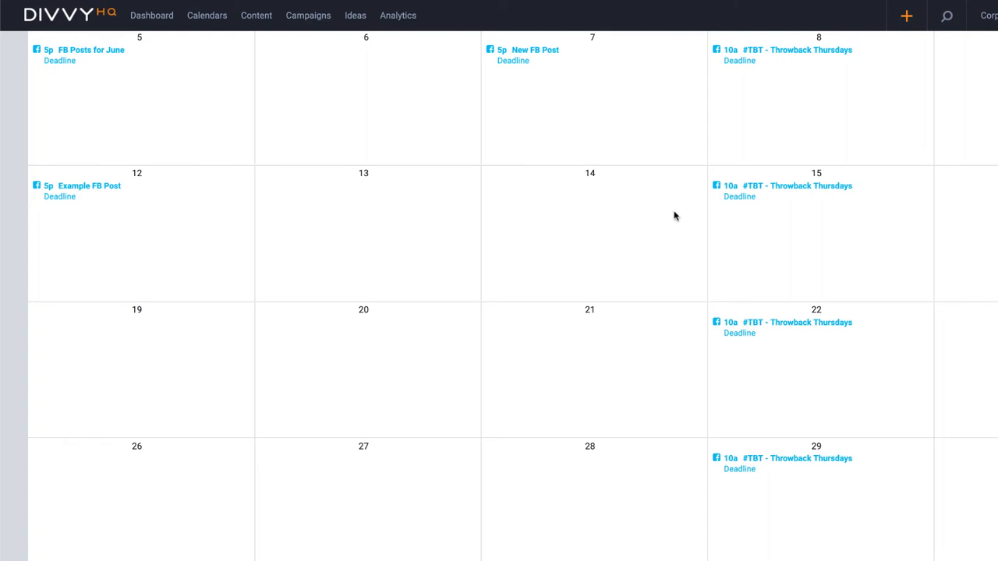